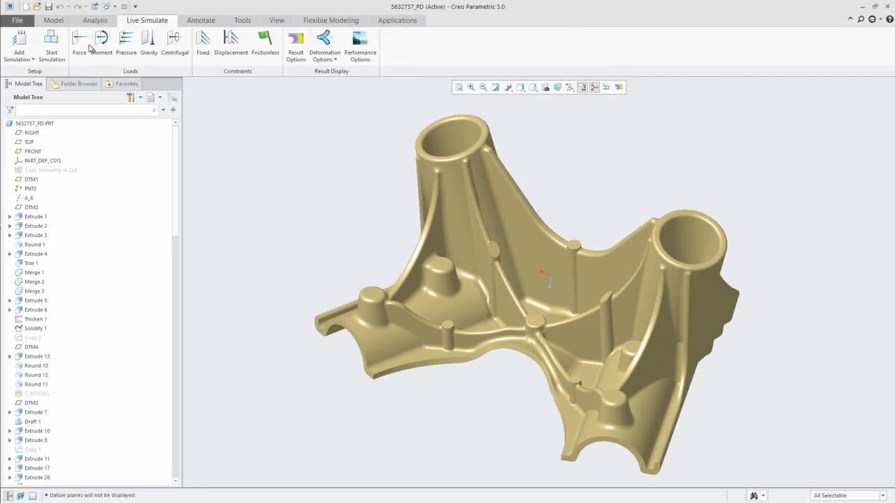
# Step: Load the upper-left boss bore surfaces with a 100 N force in Y
pyautogui.click(79, 42)
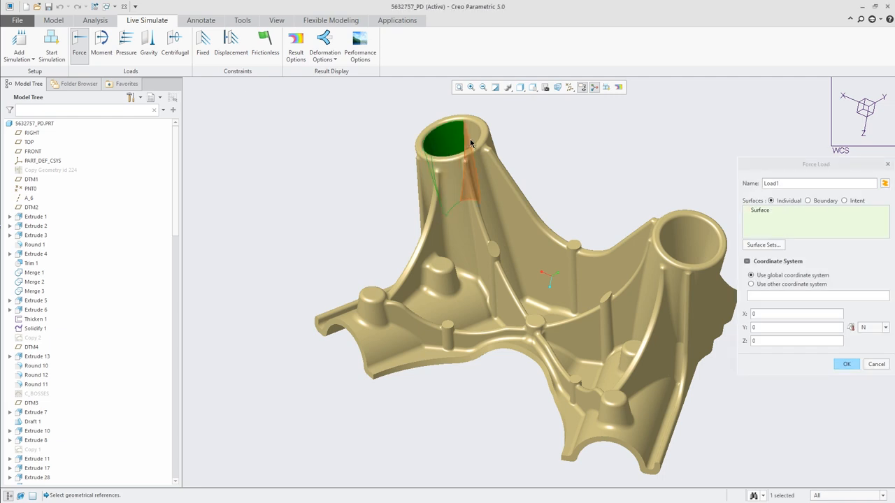
pyautogui.write('100')
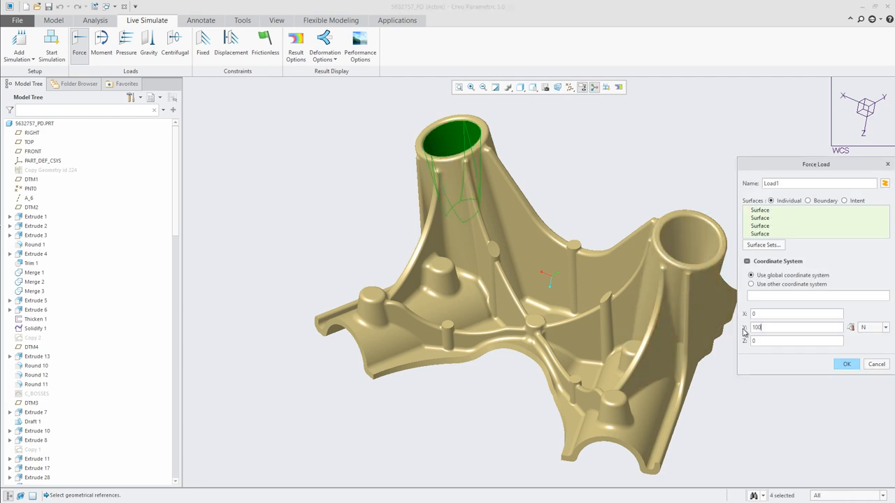
pyautogui.click(847, 363)
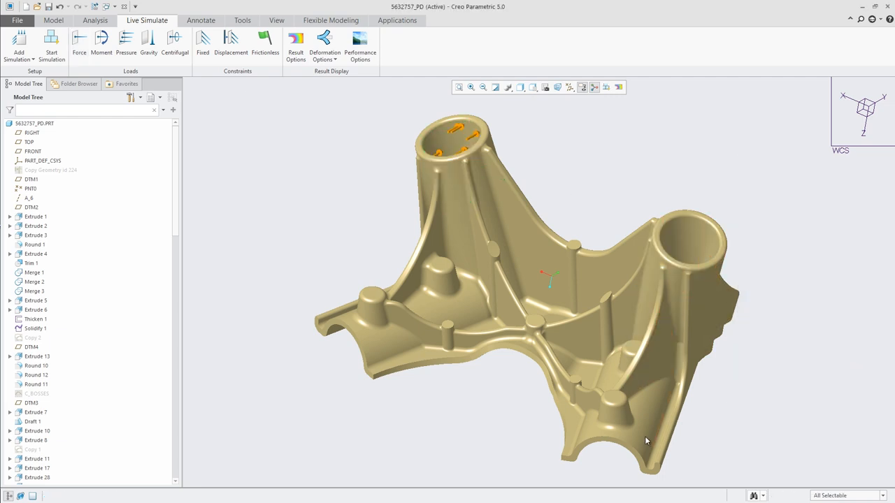
# Step: Start Live Simulate, blend result colours smoothly, and switch the result type to Von Mises Stress
pyautogui.click(203, 42)
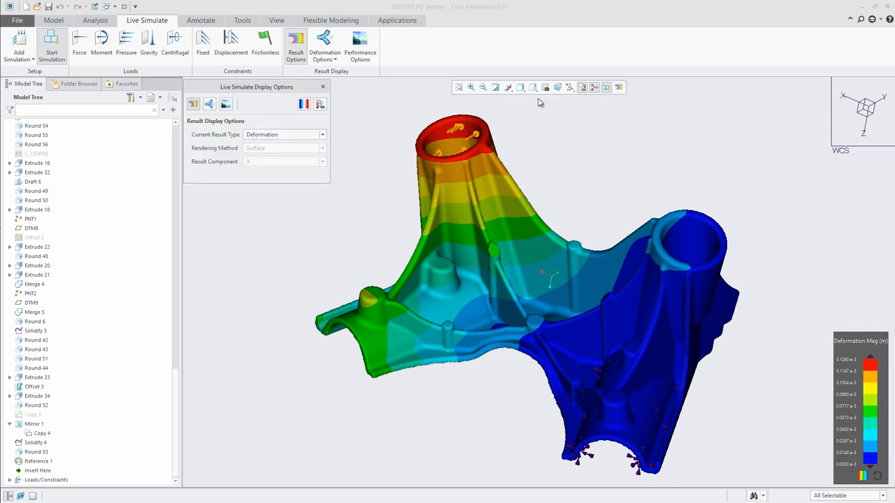
pyautogui.click(303, 104)
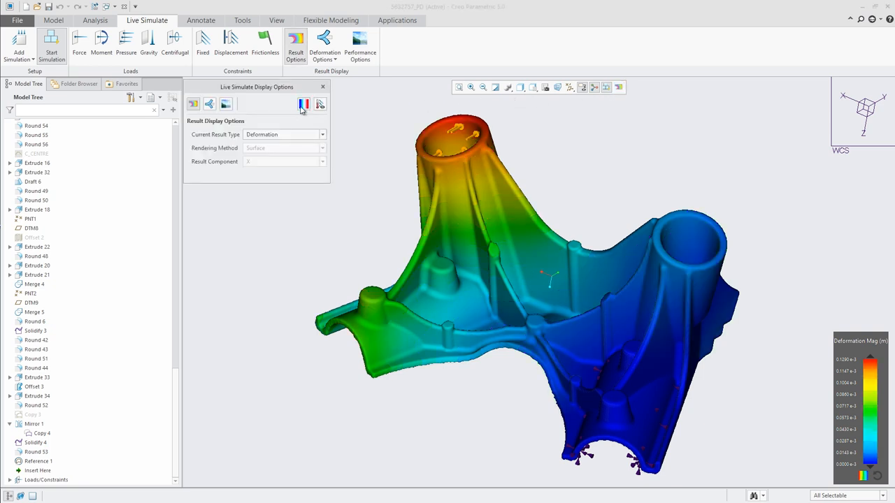
pyautogui.click(320, 103)
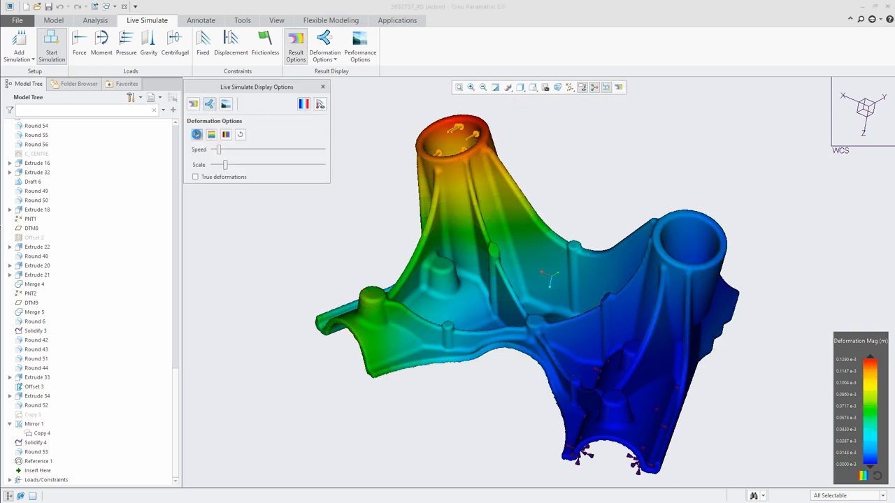
pyautogui.click(197, 134)
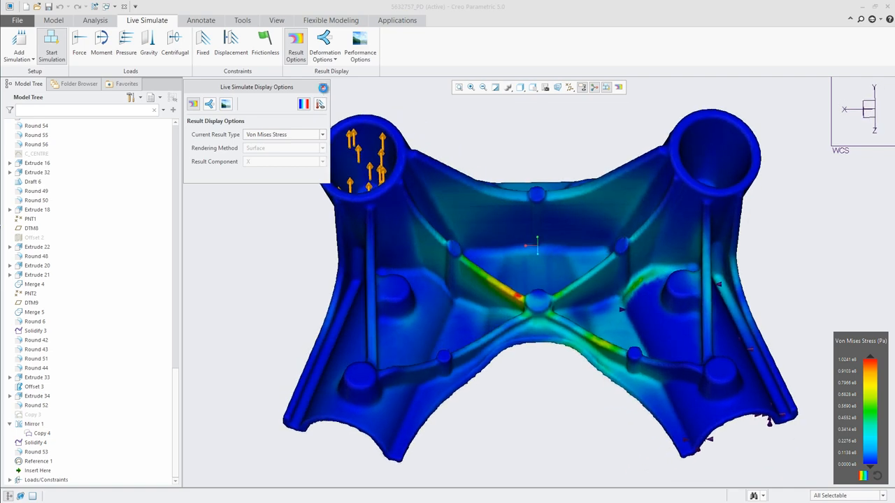
# Step: Set the rib dimension to 15.00, apply it, and pick the boss dimension to change
pyautogui.click(54, 19)
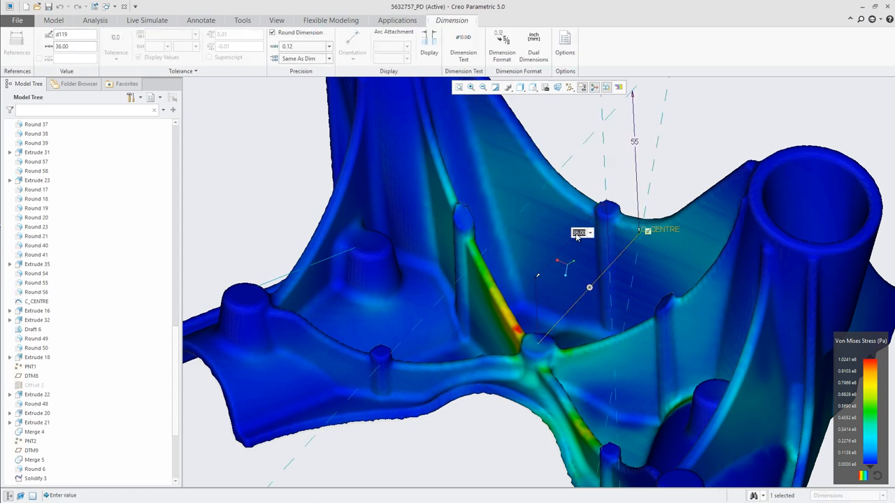
pyautogui.write('15.00')
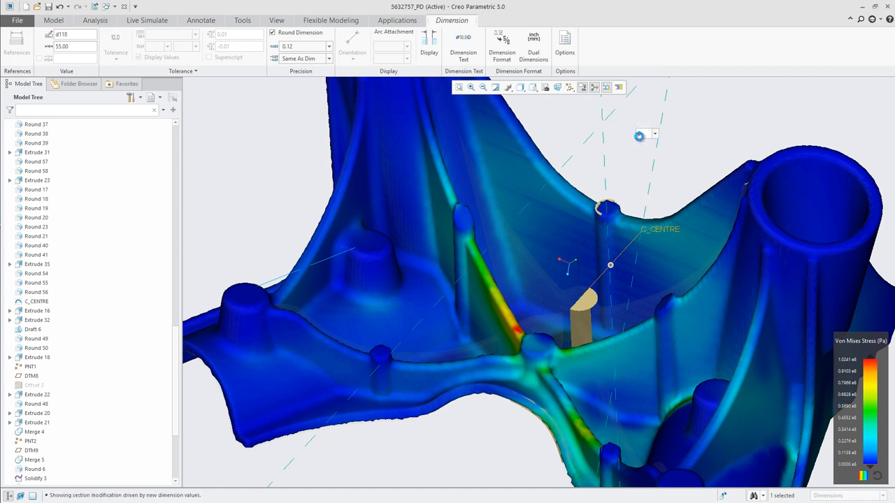
pyautogui.click(53, 20)
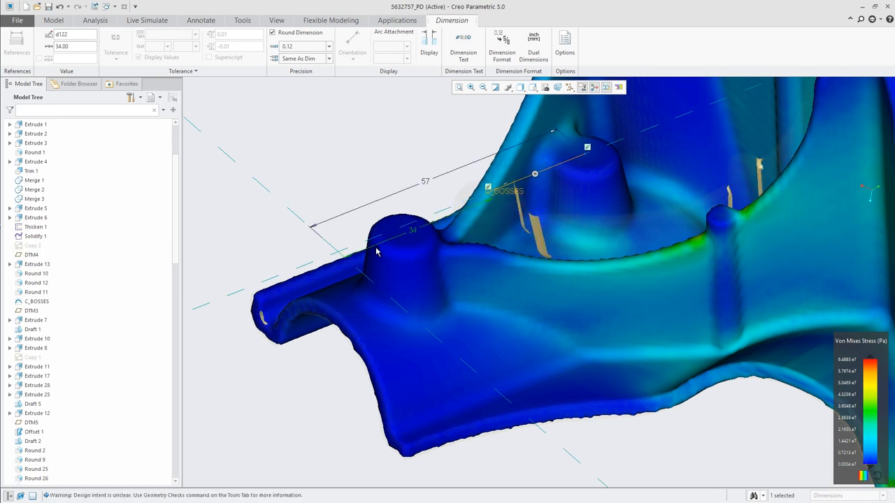
pyautogui.click(53, 19)
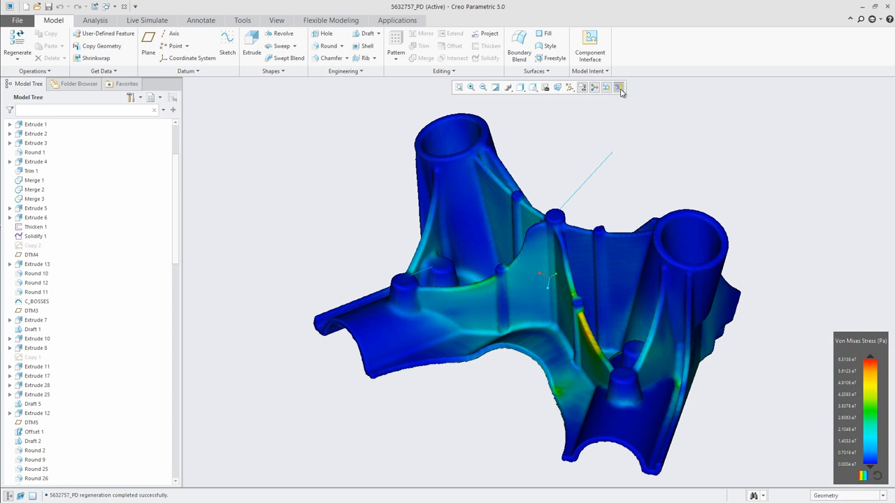
# Step: Switch the displayed result type from Von Mises Stress to Deformation magnitude
pyautogui.click(618, 86)
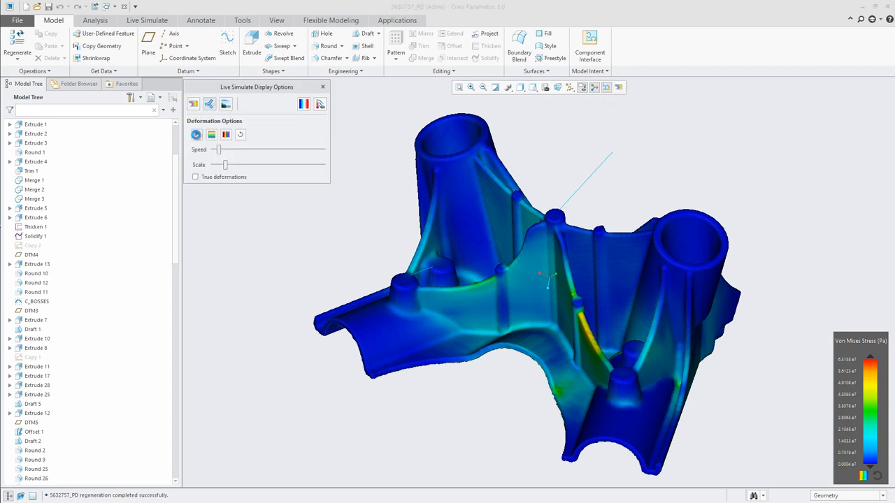
pyautogui.click(197, 135)
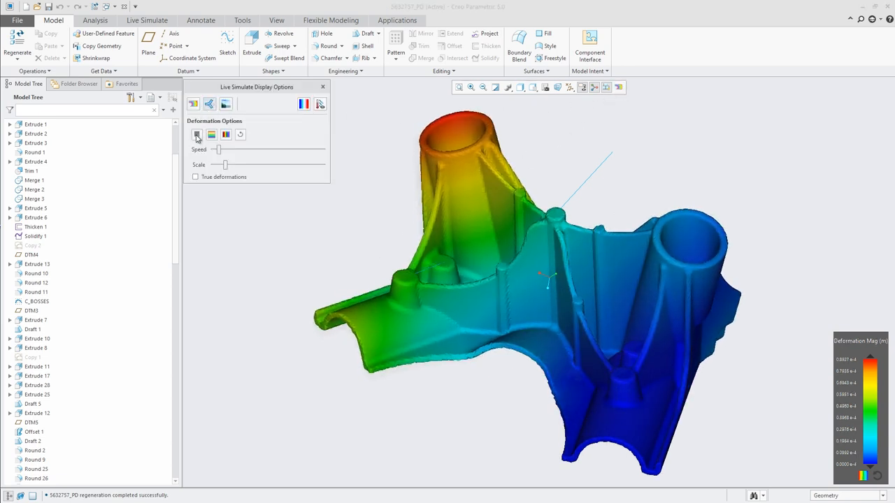
pyautogui.click(208, 103)
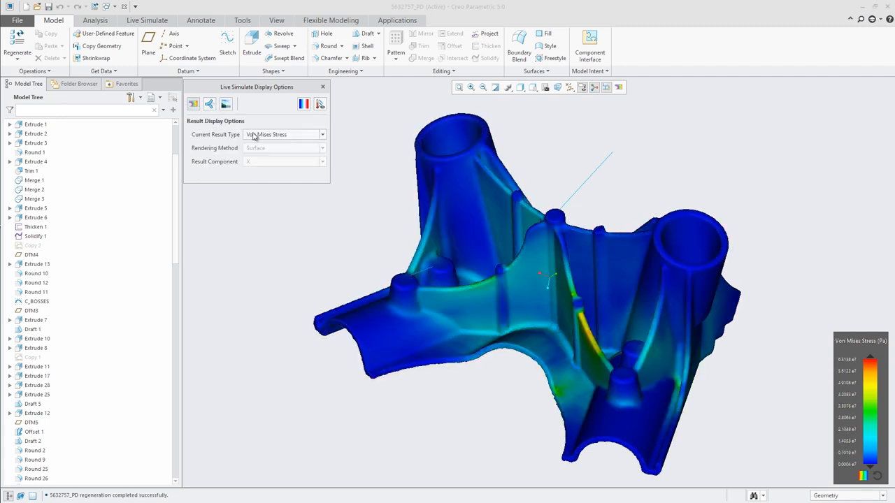
pyautogui.click(284, 134)
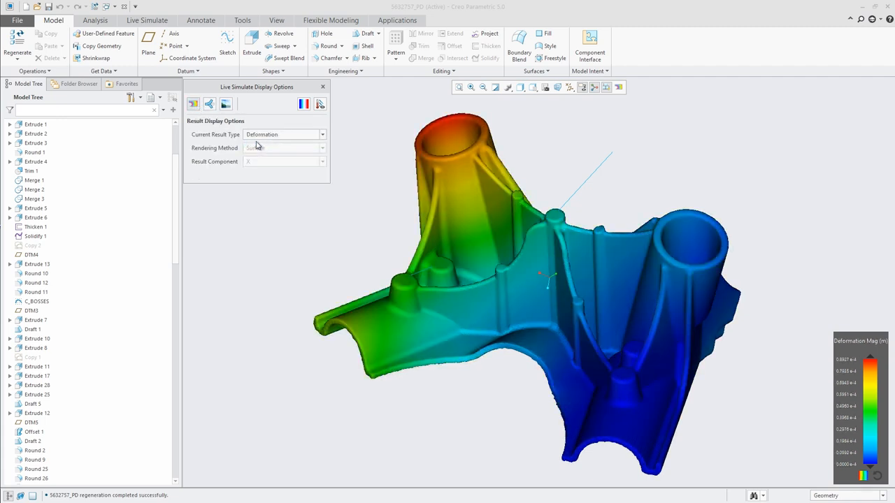